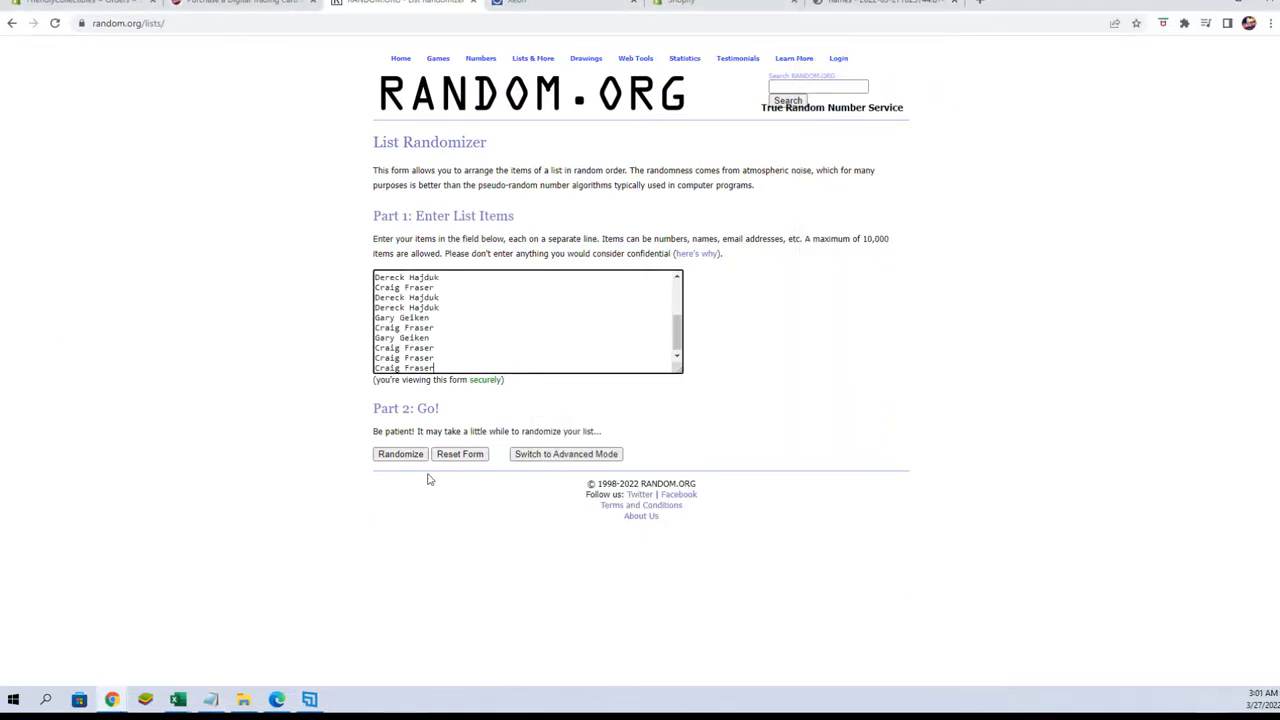
# Randomize the 20 owner names repeatedly on RANDOM.ORG, then copy the shuffled list
pyautogui.click(399, 454)
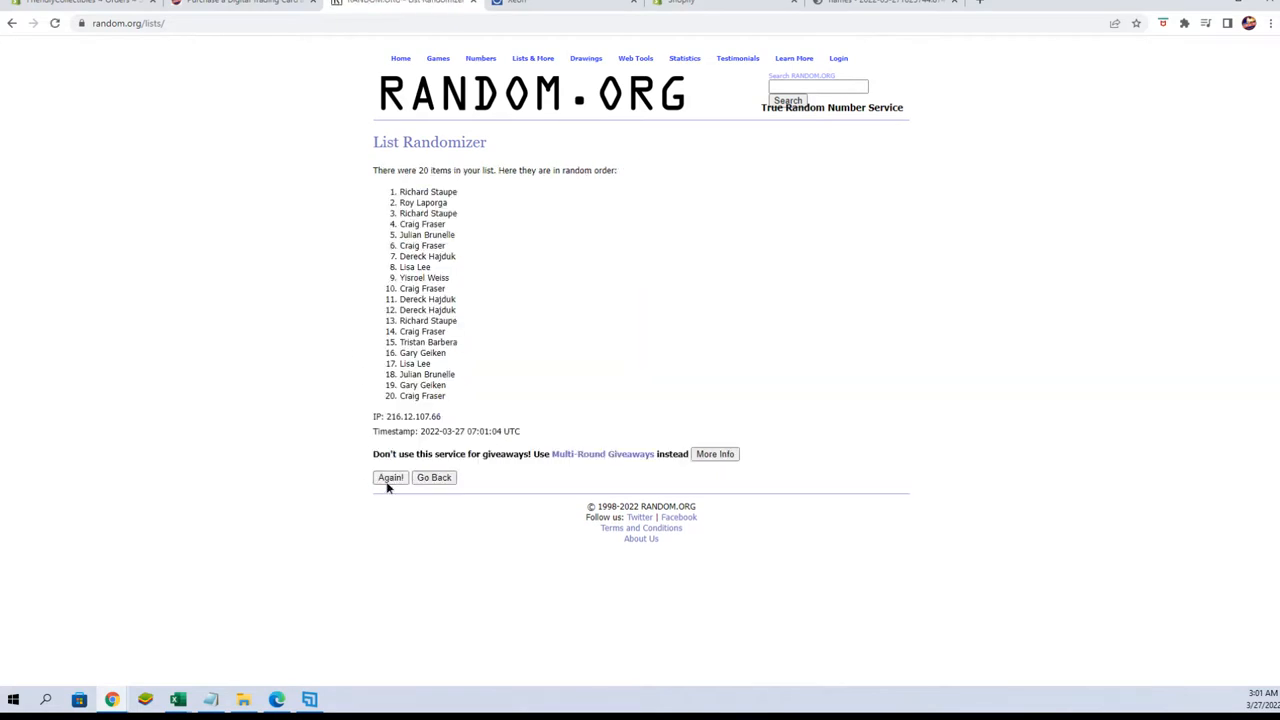
pyautogui.click(389, 477)
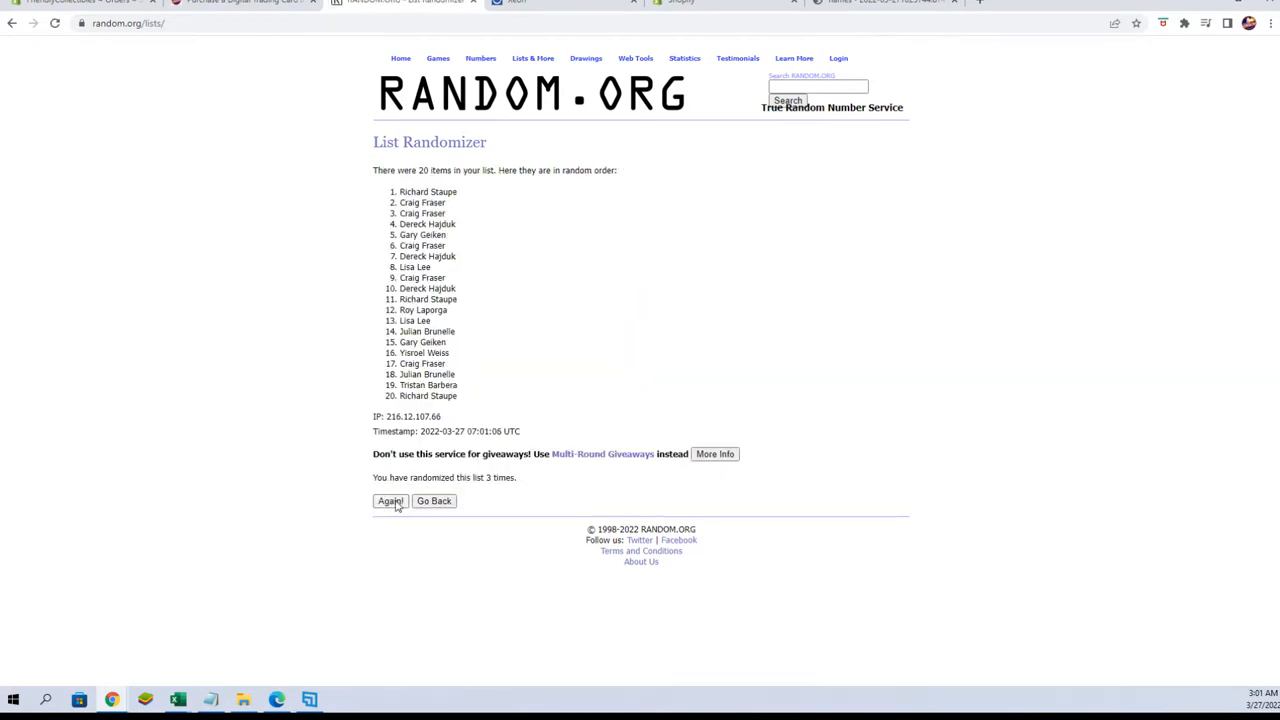
pyautogui.click(390, 501)
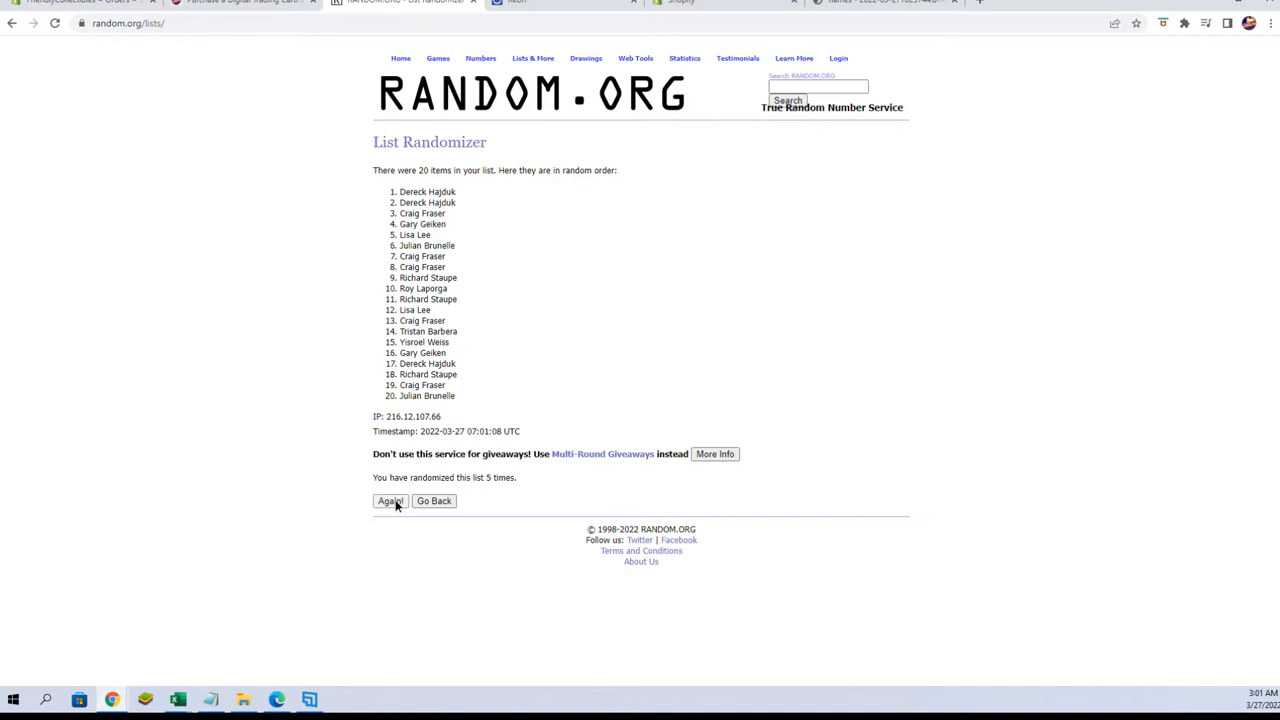
pyautogui.click(389, 501)
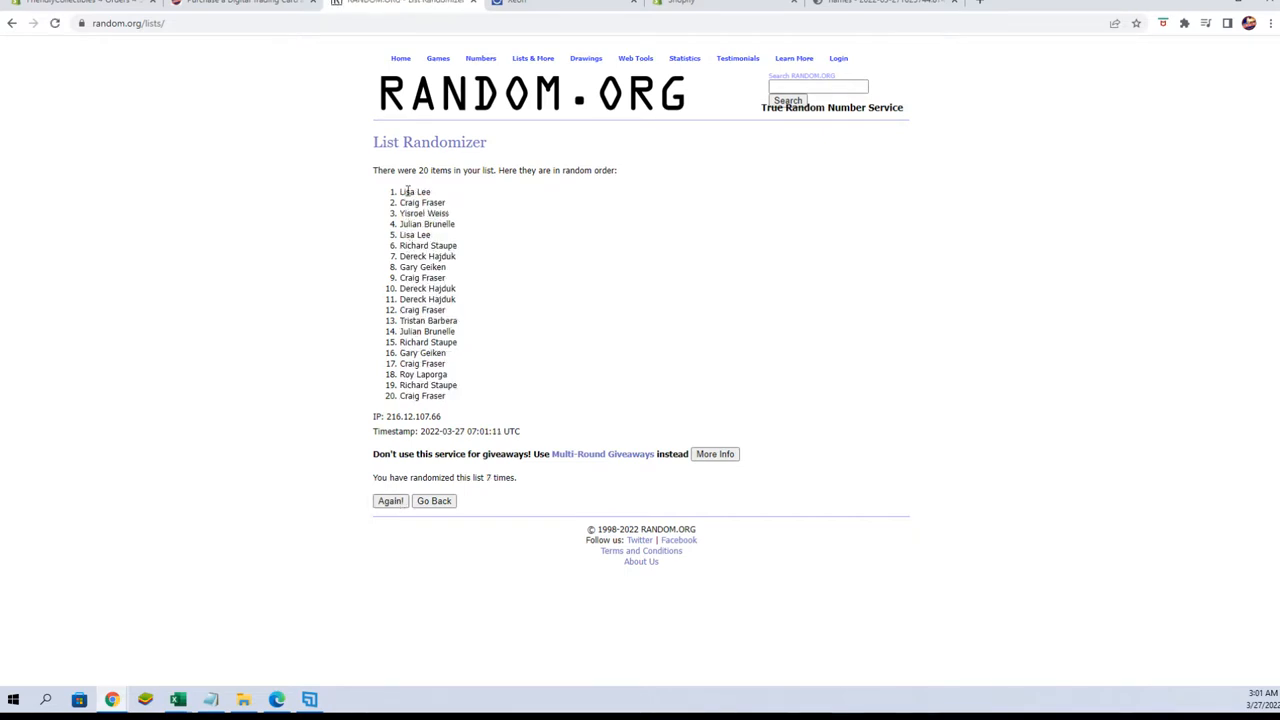
pyautogui.rightClick(456, 288)
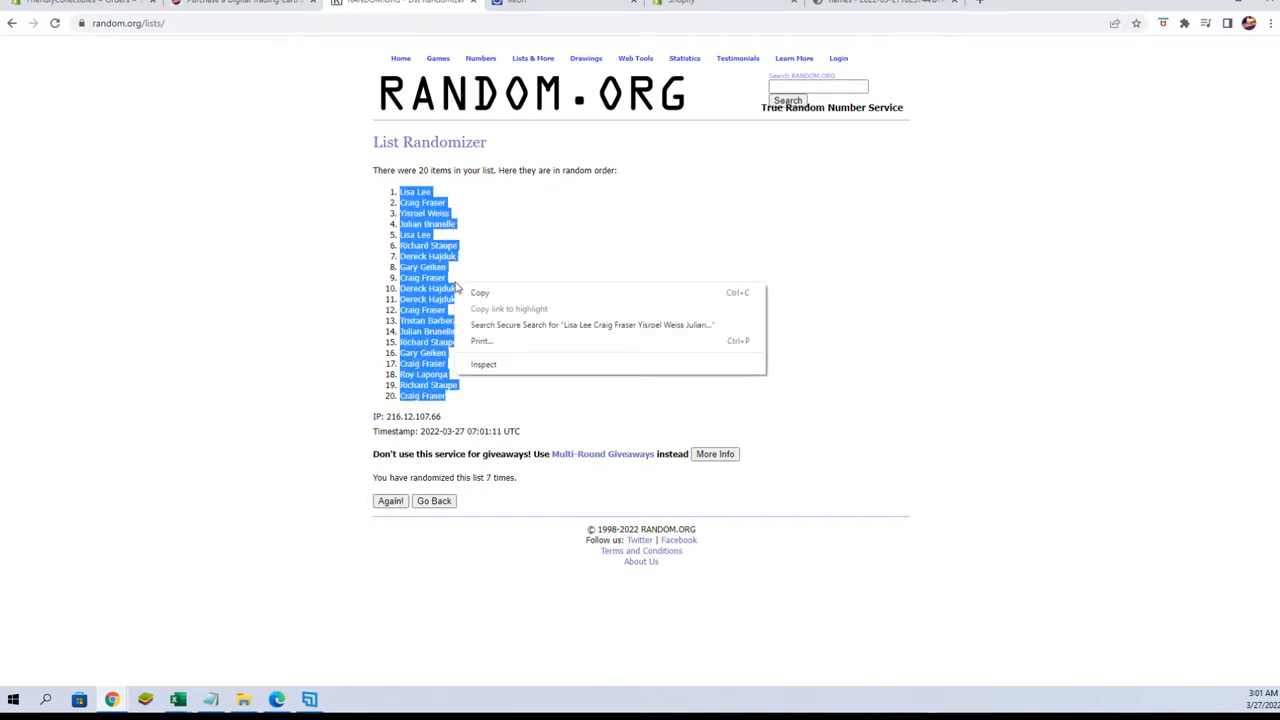
# Paste the shuffled owner names into A2 of the PLAYERS sheet as plain Text
pyautogui.click(179, 694)
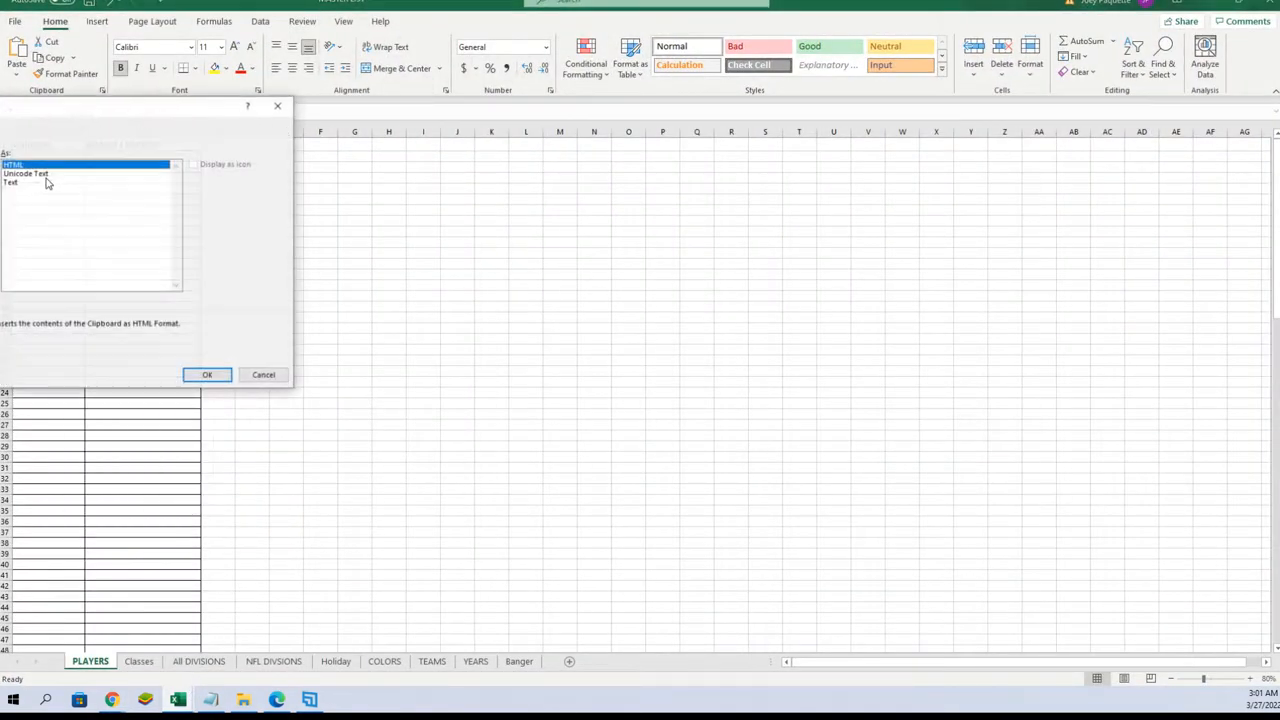
pyautogui.click(207, 375)
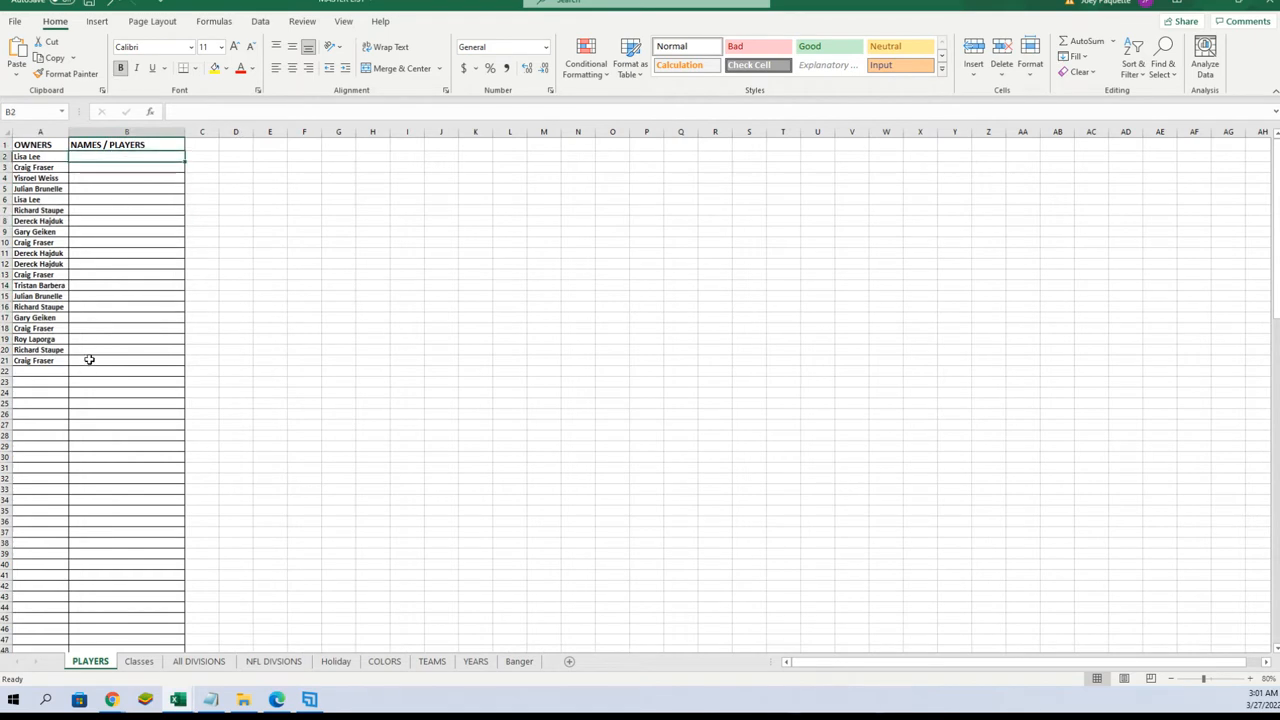
pyautogui.moveTo(66, 162)
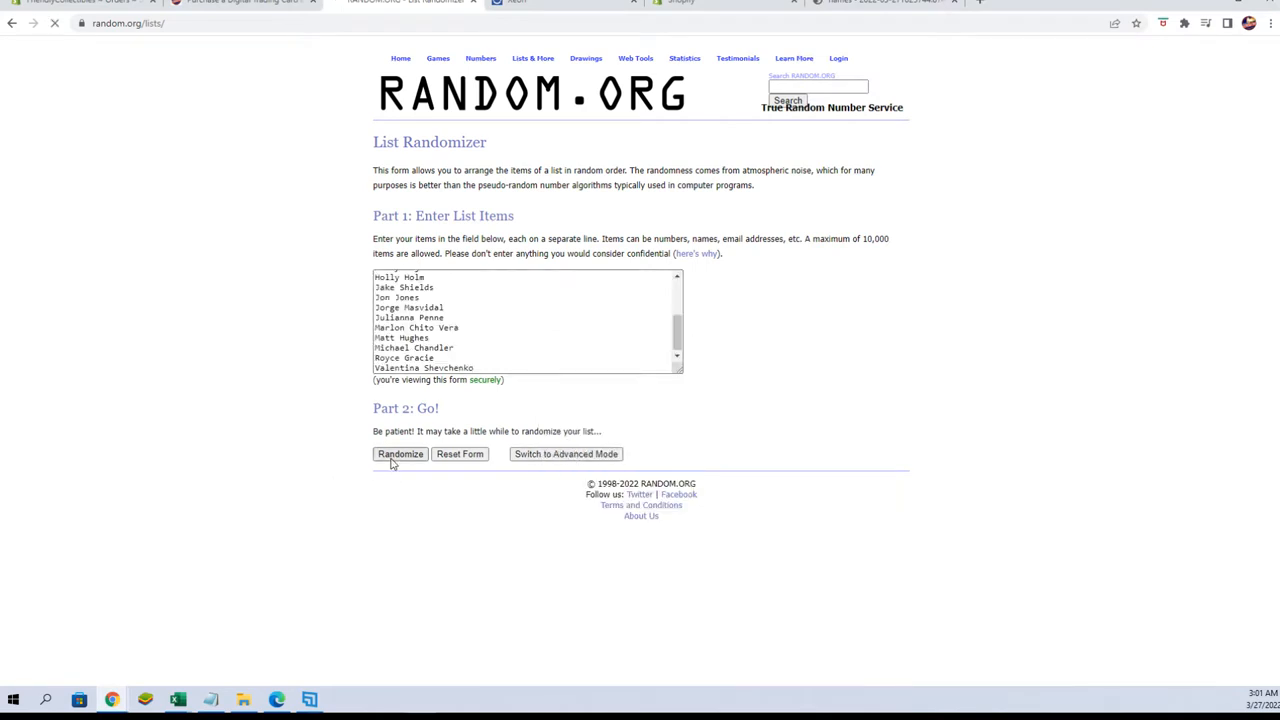
# Randomize the 20 player names several times and select the shuffled list
pyautogui.click(399, 454)
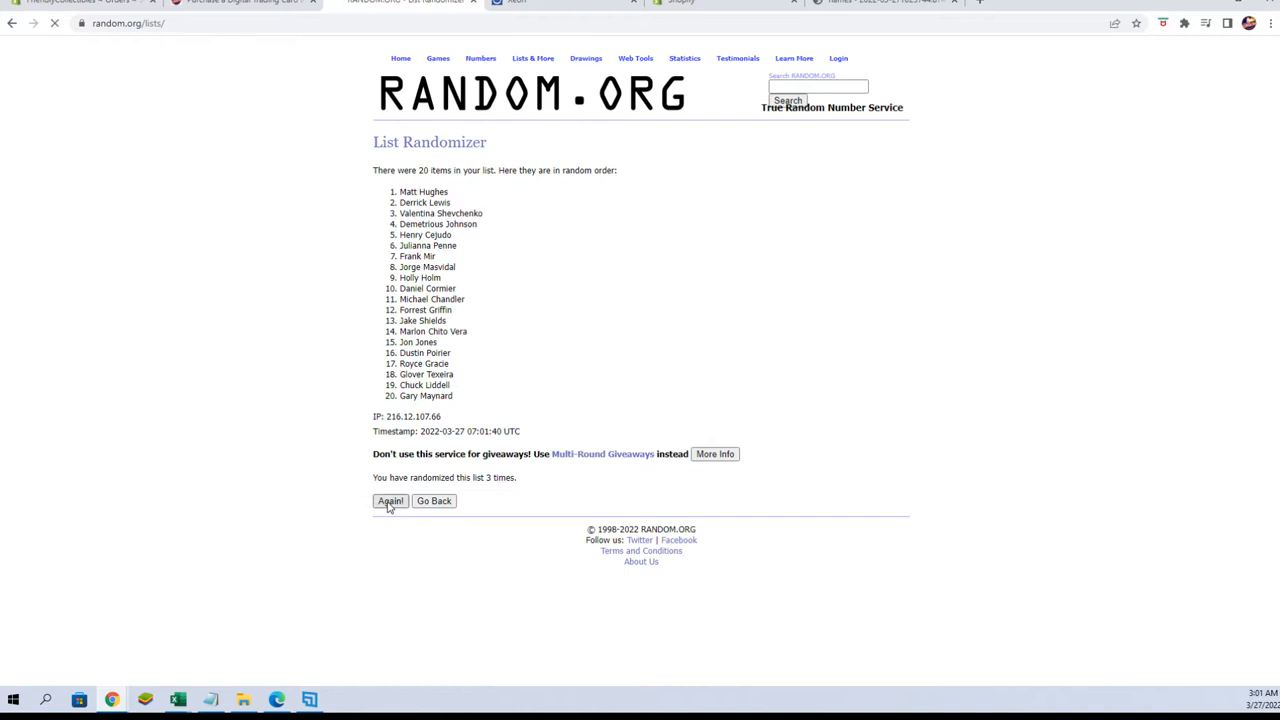
pyautogui.click(389, 501)
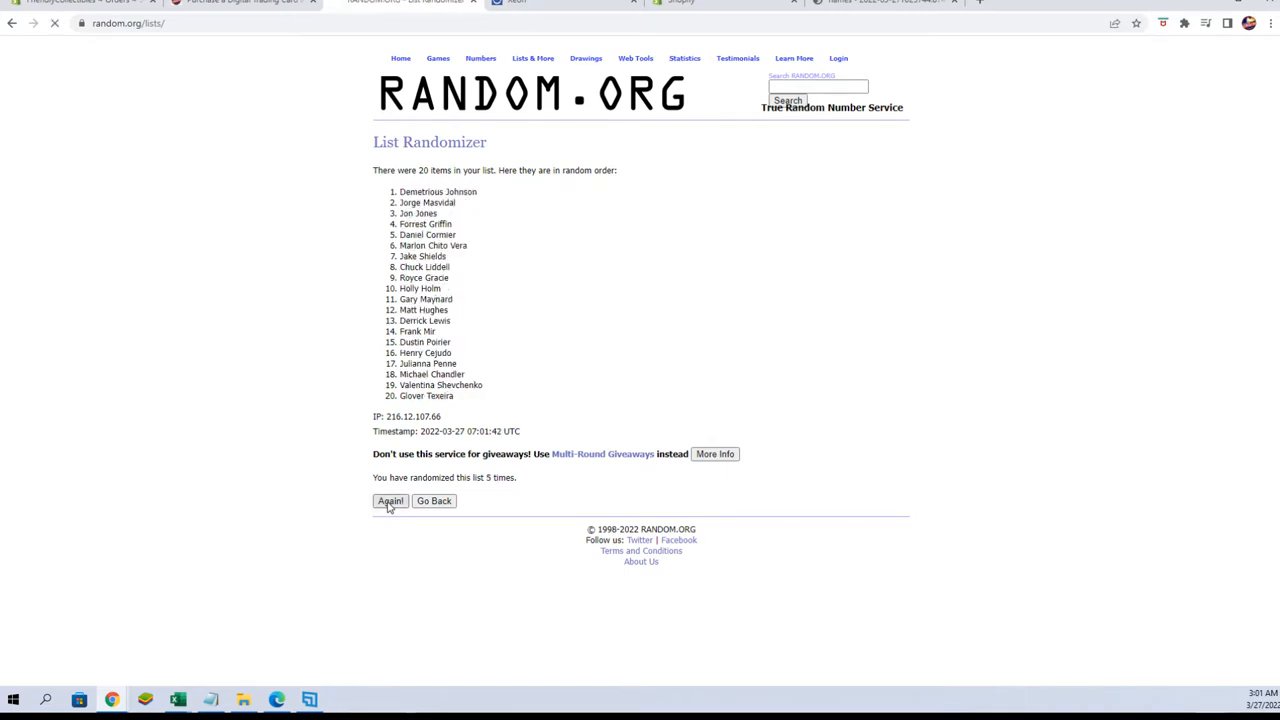
pyautogui.click(390, 501)
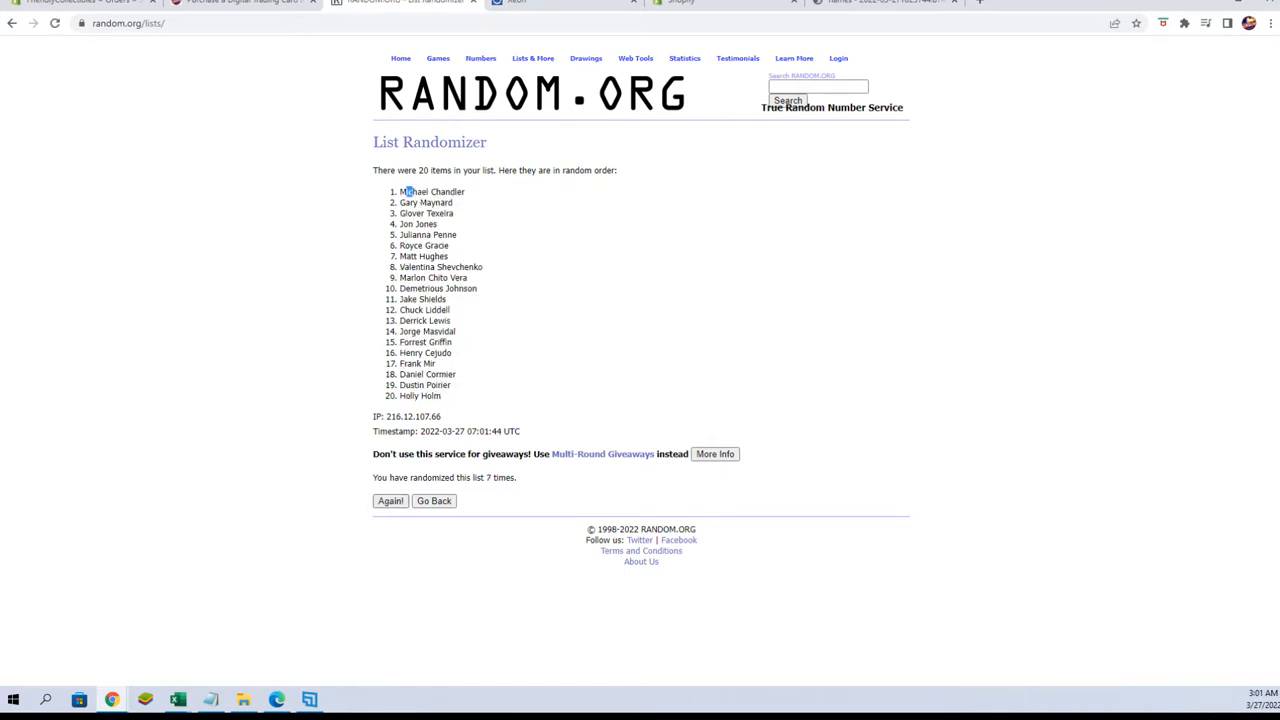
pyautogui.moveTo(399, 191); pyautogui.dragTo(449, 256)
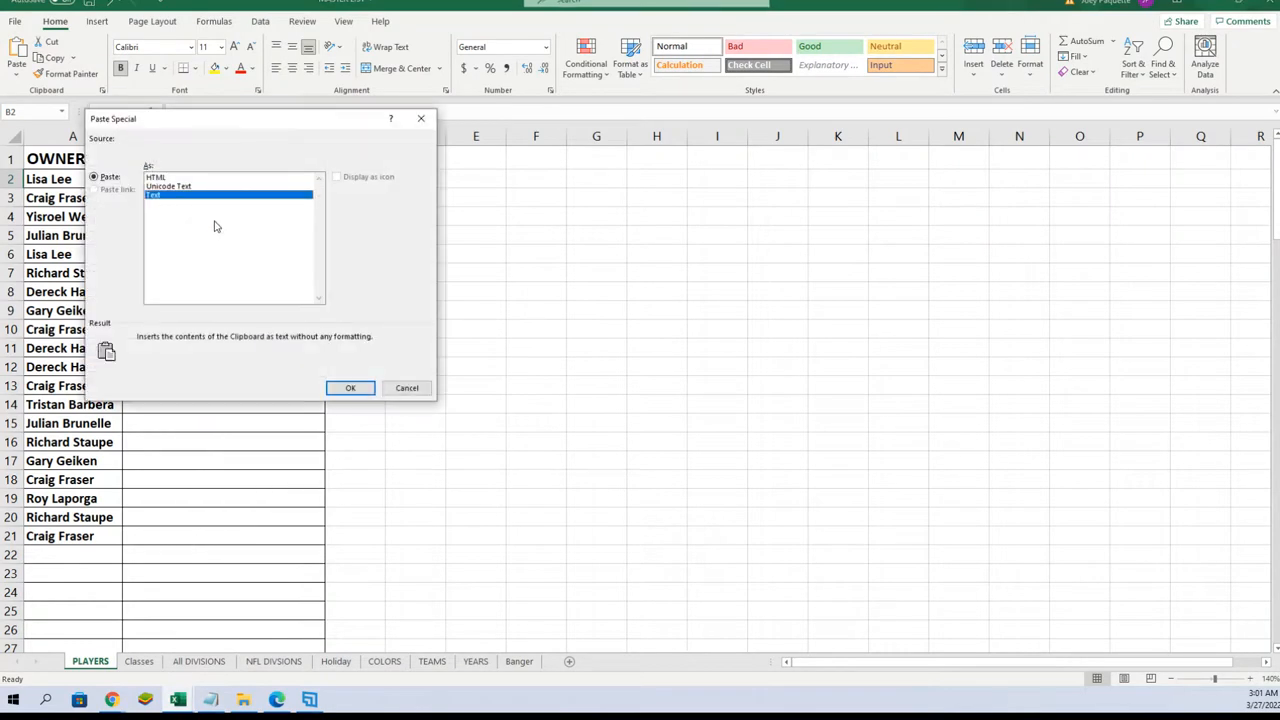
pyautogui.click(350, 388)
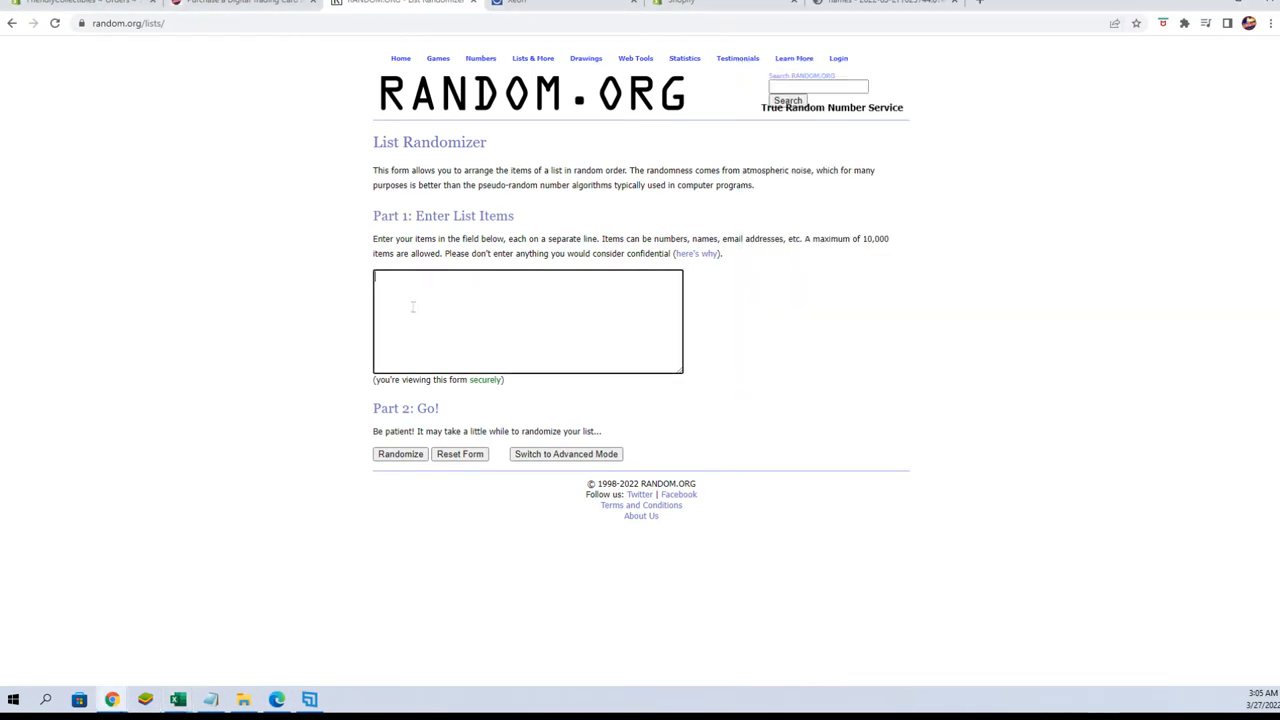
pyautogui.click(399, 454)
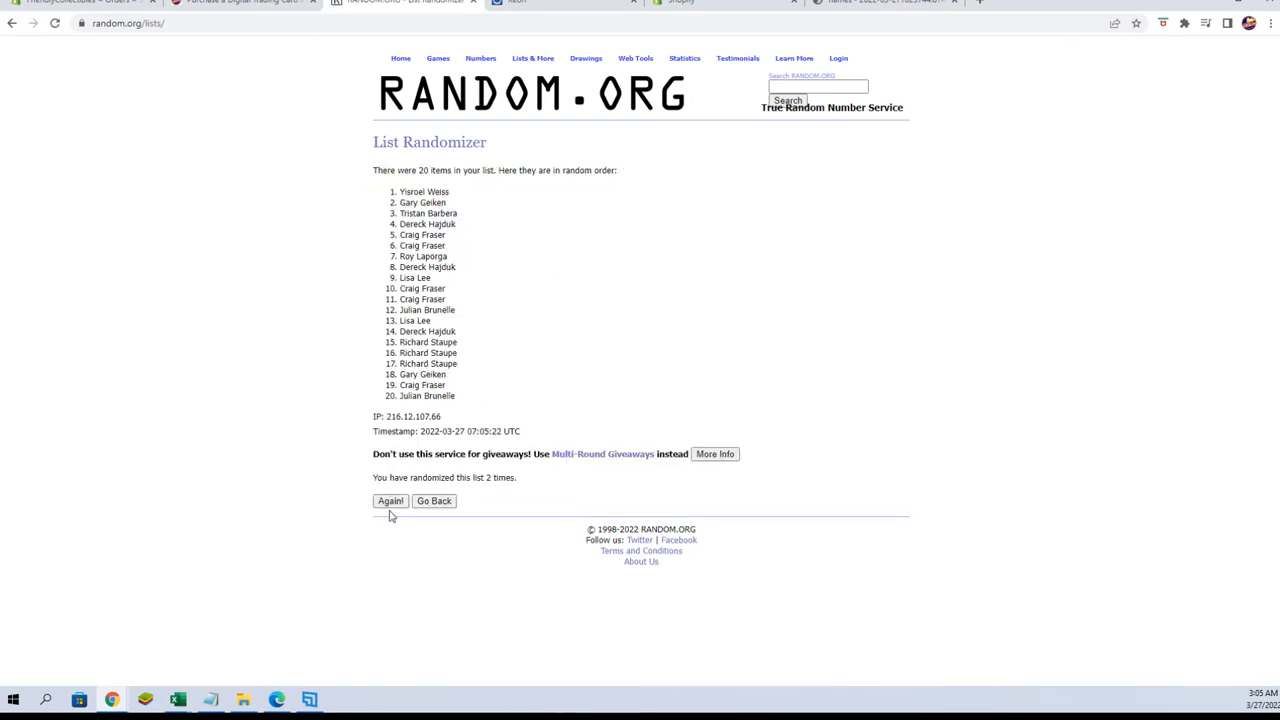
pyautogui.click(390, 501)
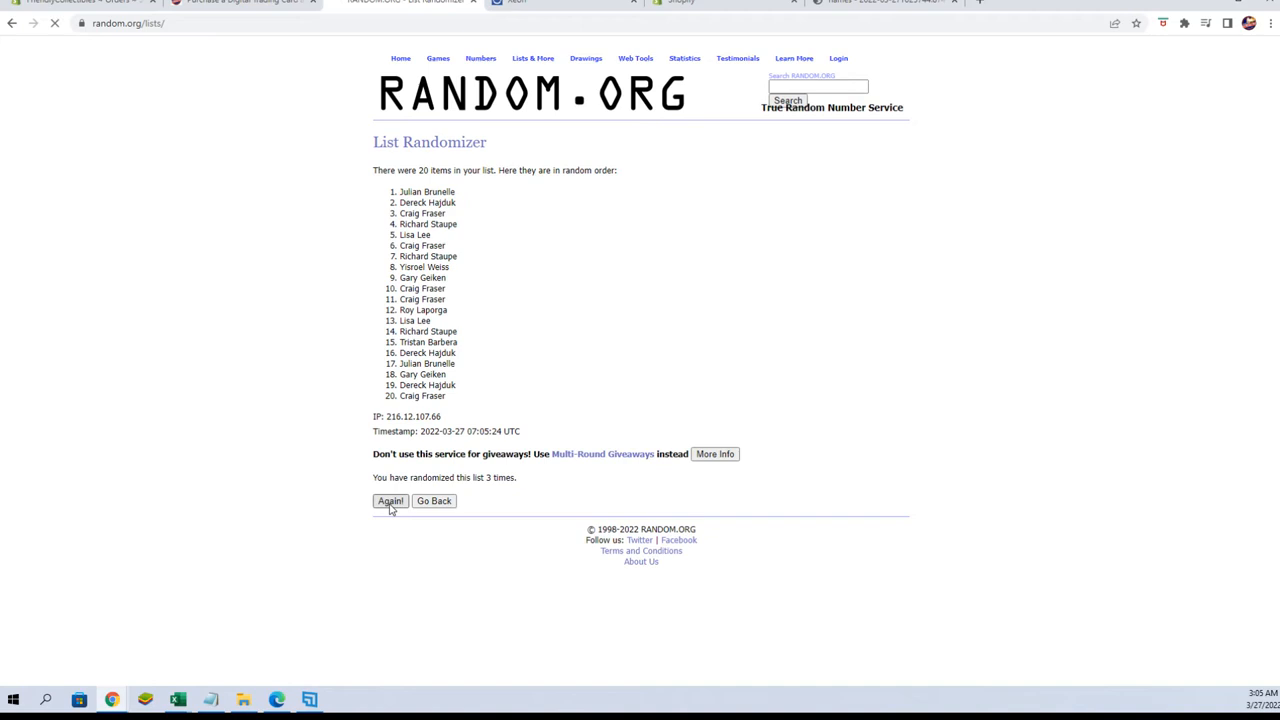
pyautogui.click(390, 501)
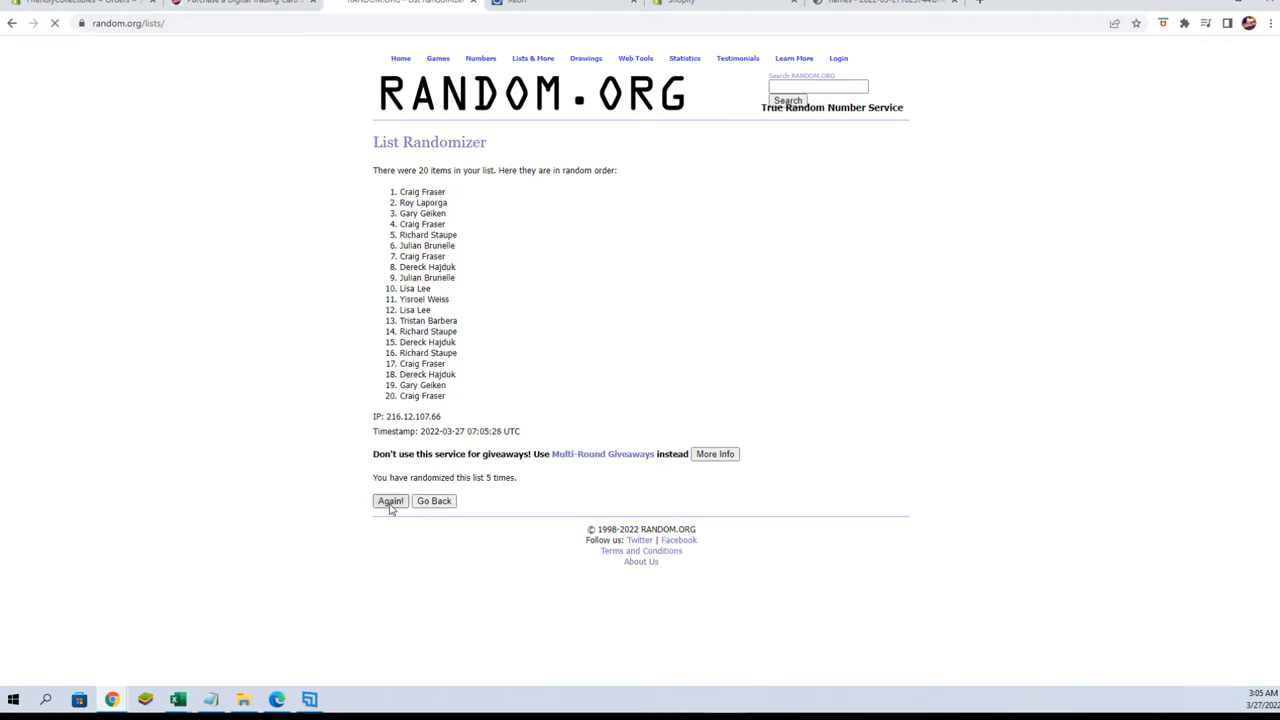
pyautogui.click(390, 501)
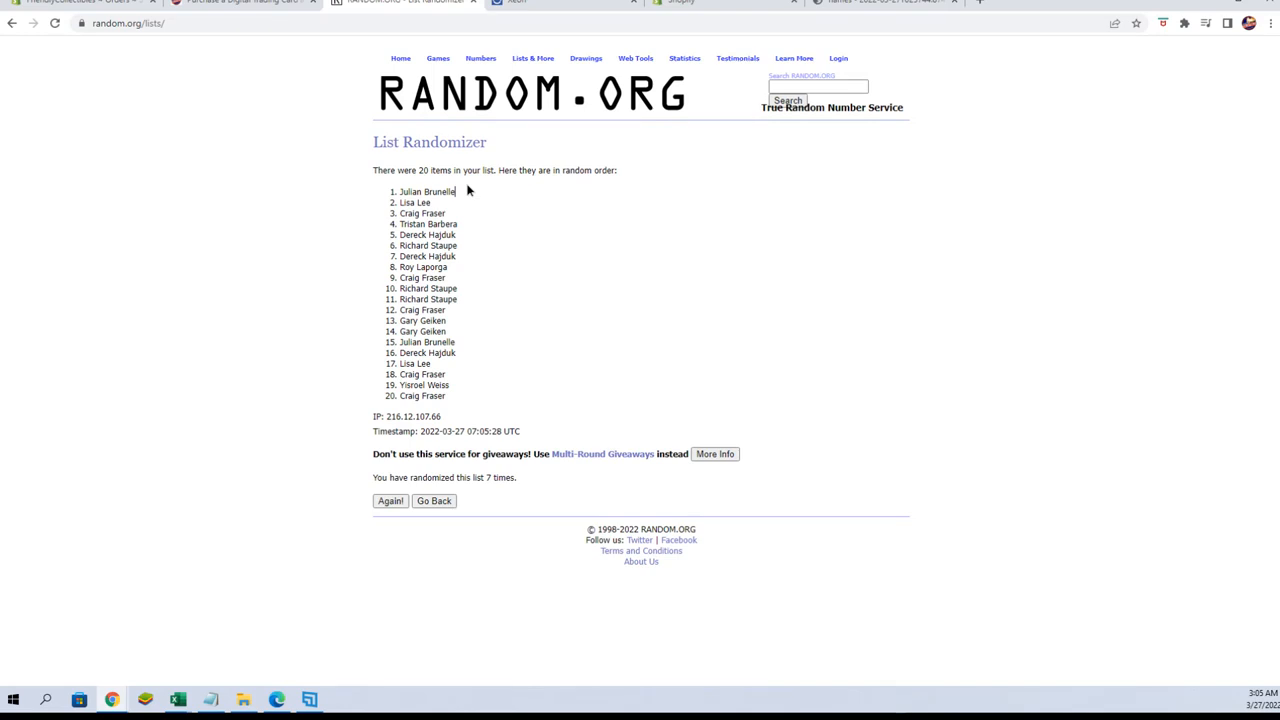
pyautogui.doubleClick(426, 191)
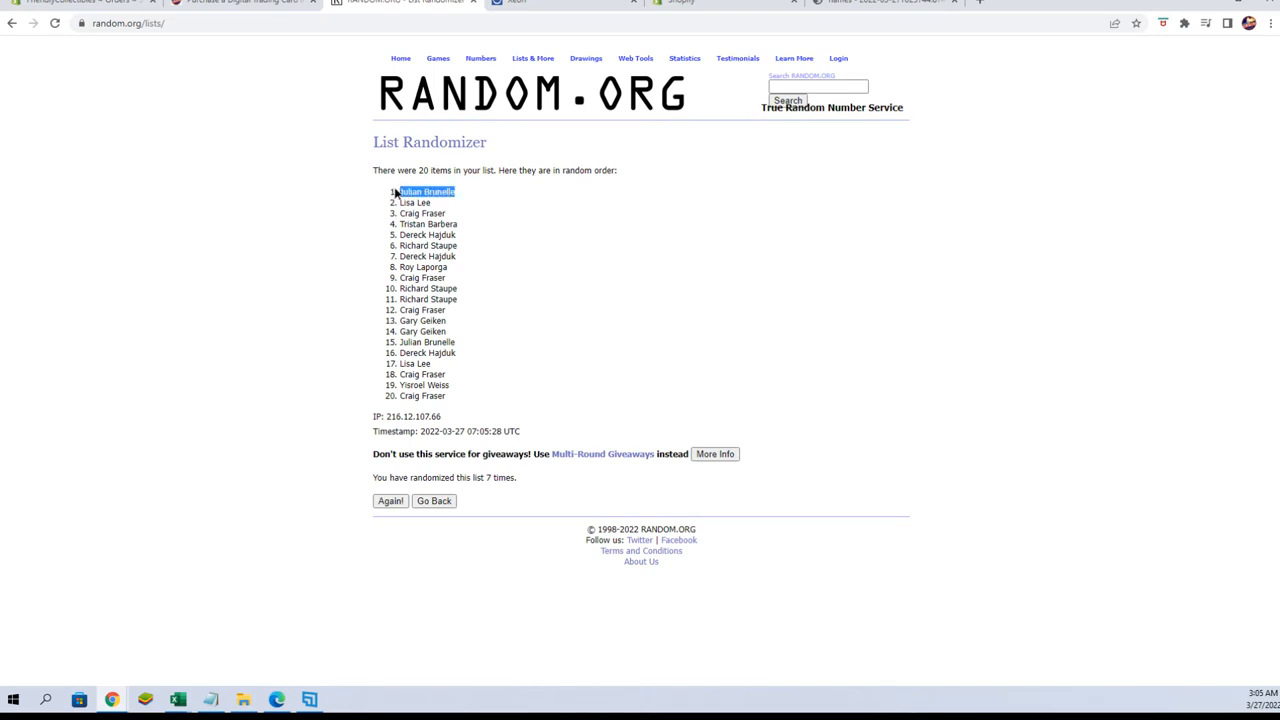
pyautogui.click(1271, 22)
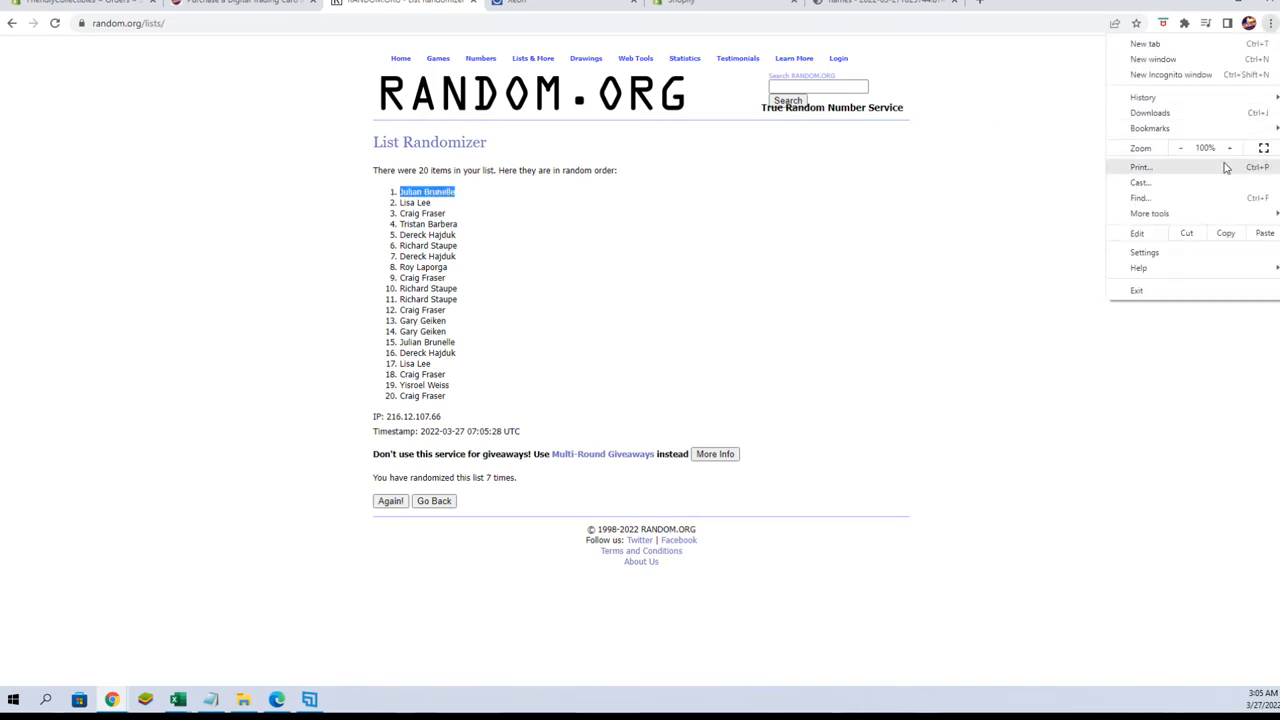